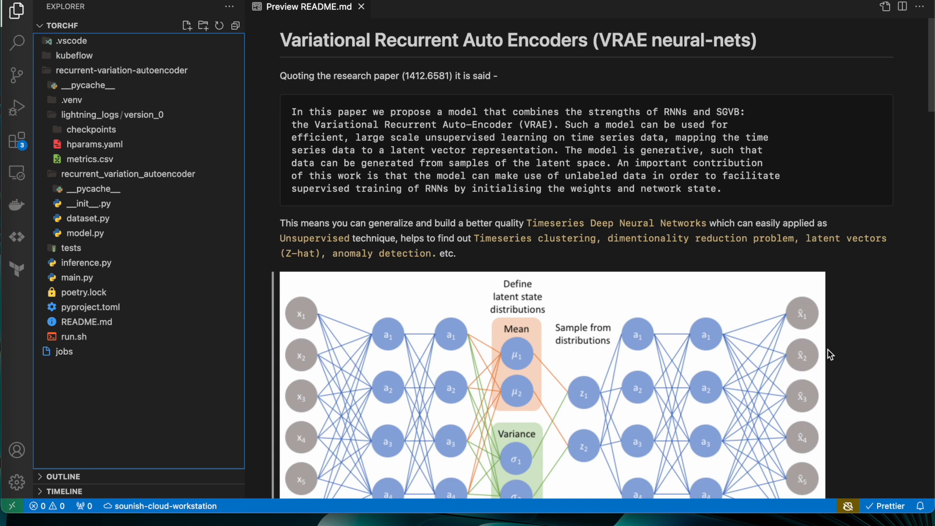
mouse_move(617, 354)
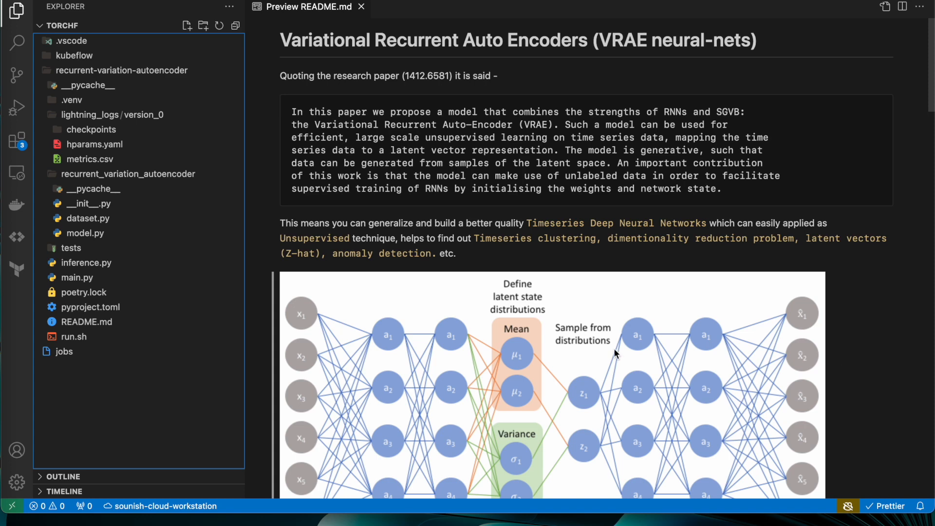
Read from the abstract to section 2.1 SGVB, highlighting anomaly detection and the RNN introduction sentence
drag(477, 238, 617, 238)
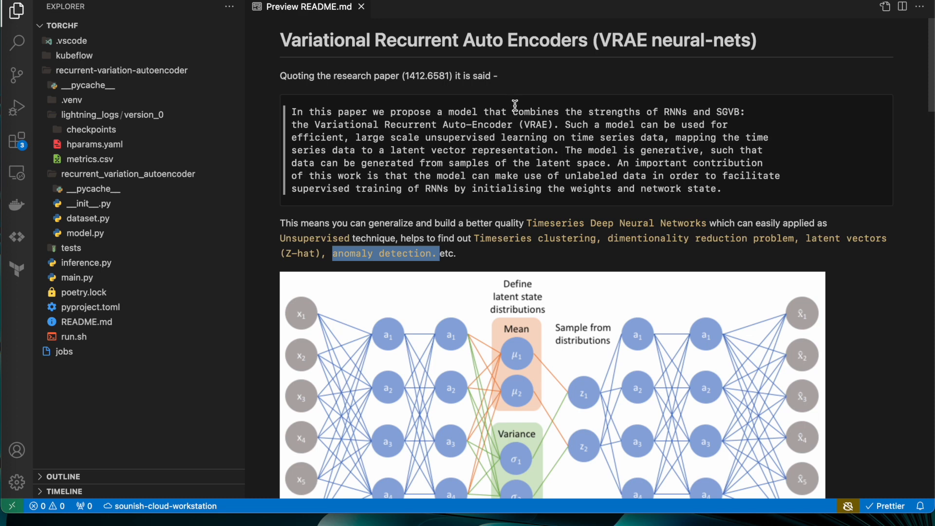
mouse_move(635, 113)
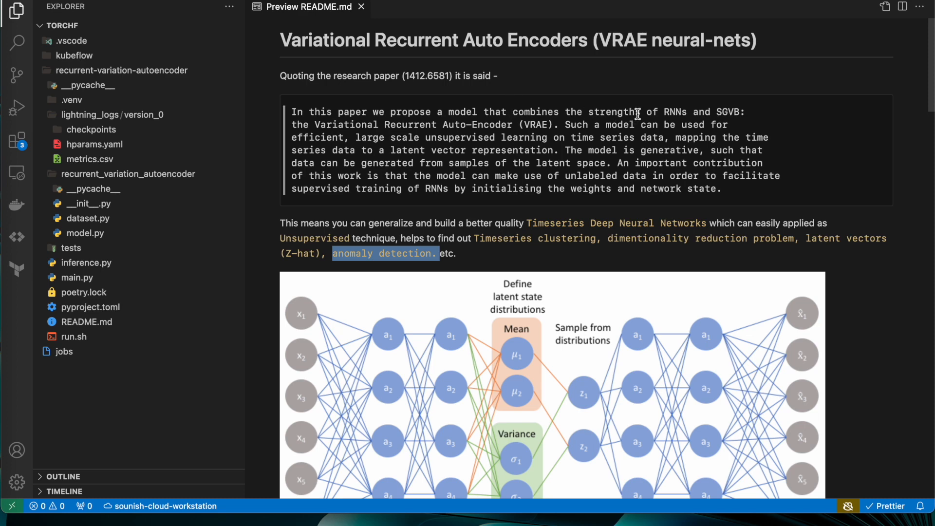
double_click(665, 112)
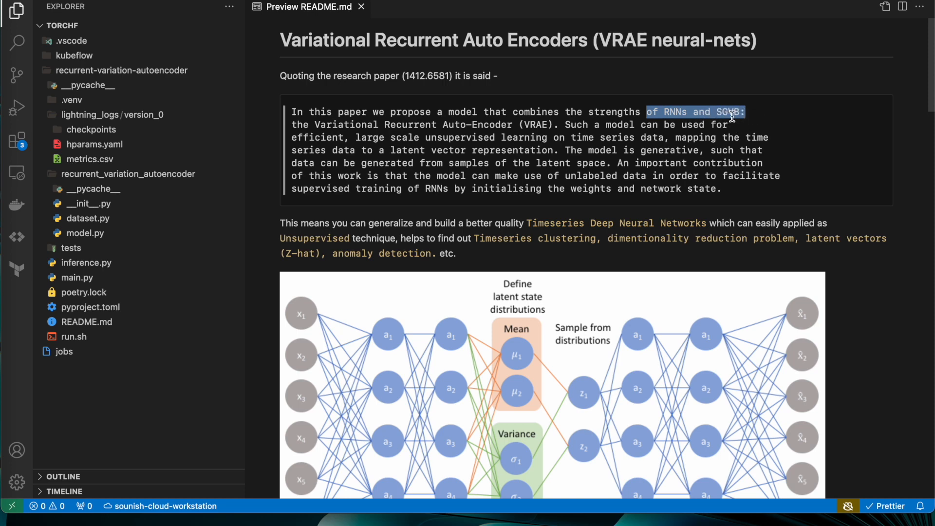
mouse_move(749, 119)
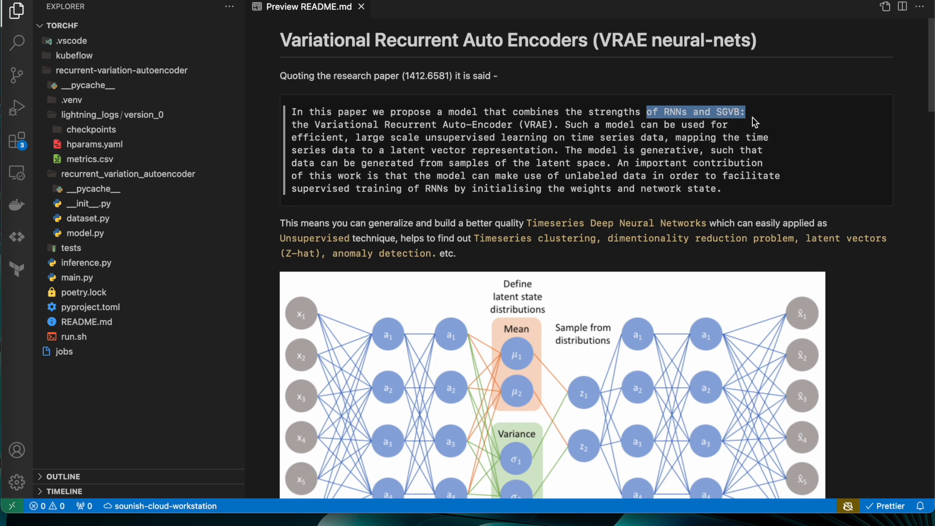
mouse_move(453, 59)
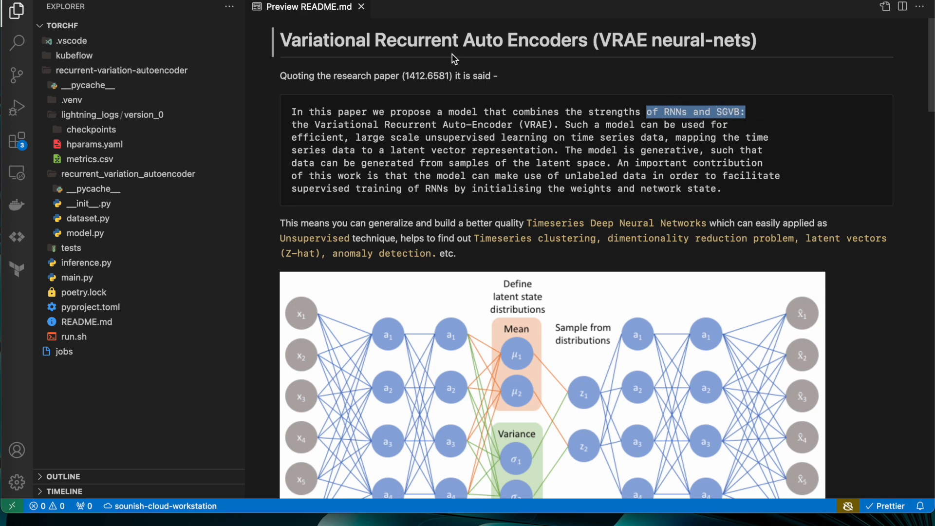
mouse_move(646, 96)
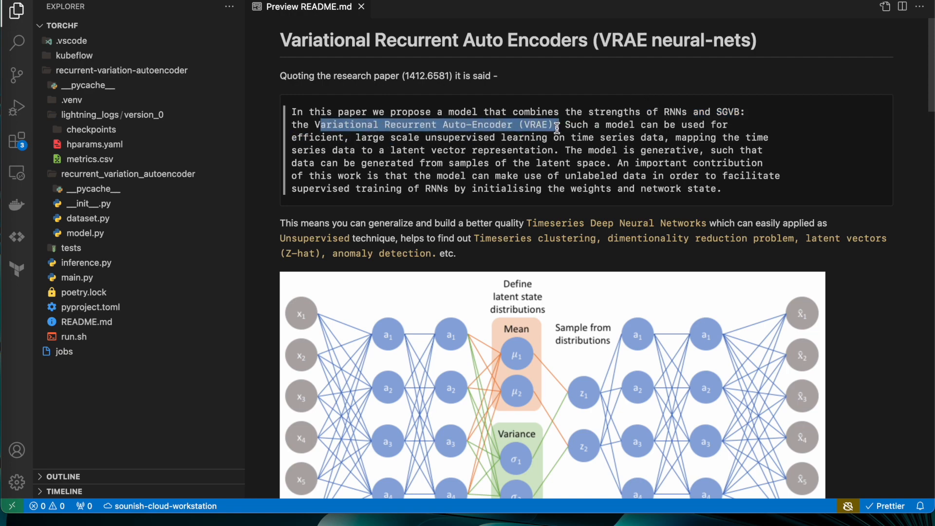
scroll(down, 3)
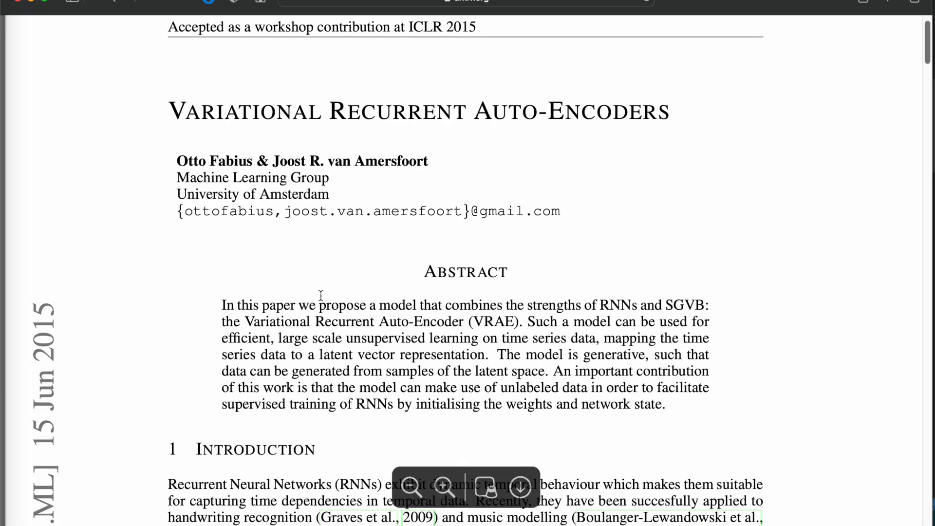
scroll(down, 3)
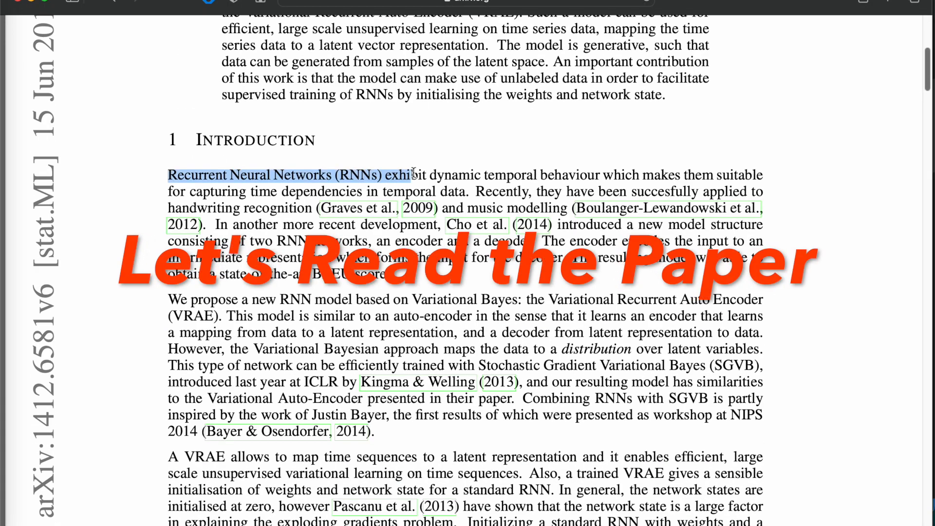
drag(412, 175, 674, 174)
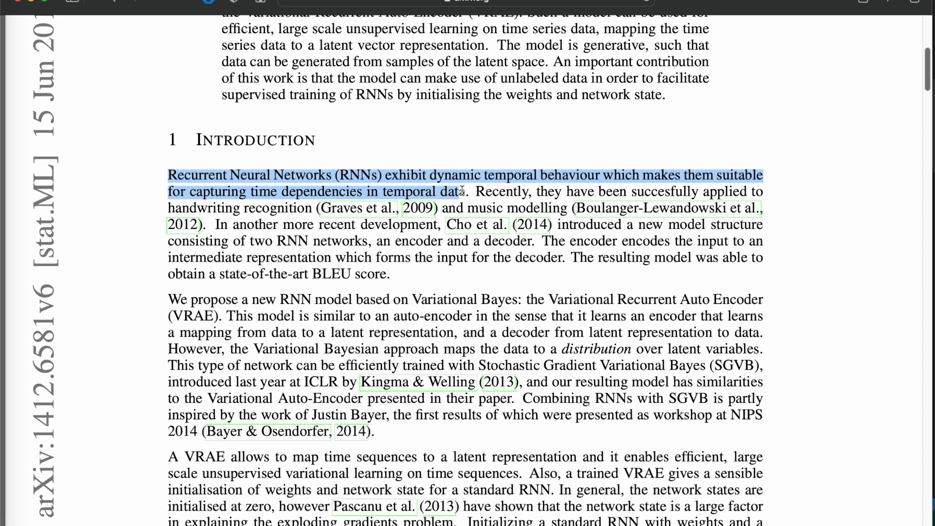
scroll(down, 3)
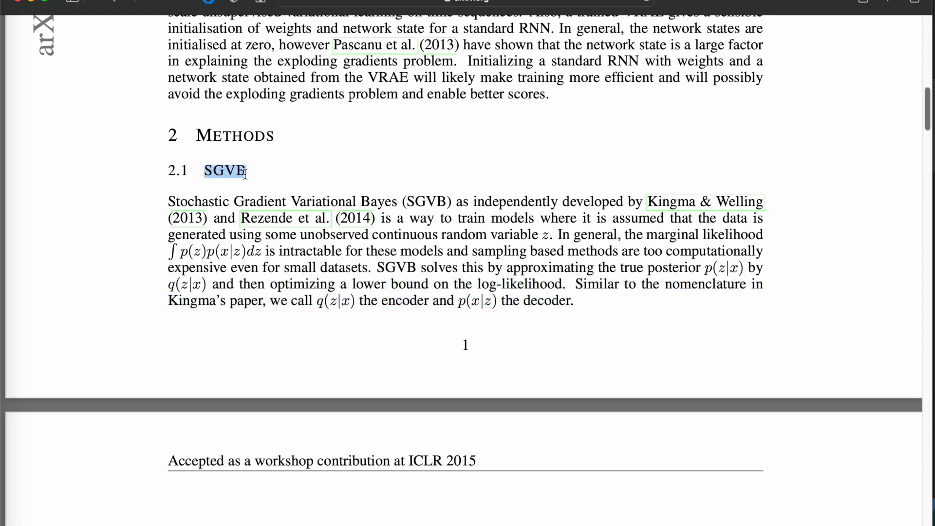
Read to section 3.2 Training a model, highlight its training details, then continue to Figure 1
scroll(down, 3)
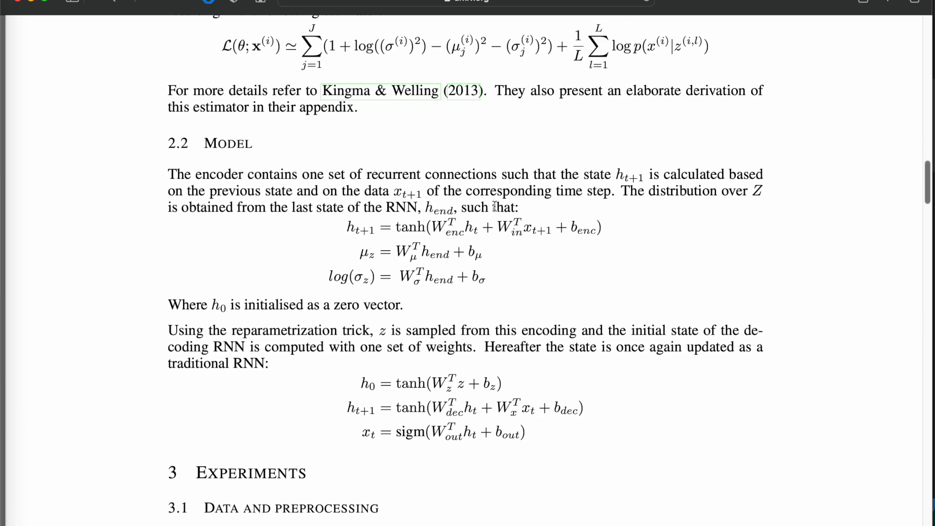
scroll(down, 3)
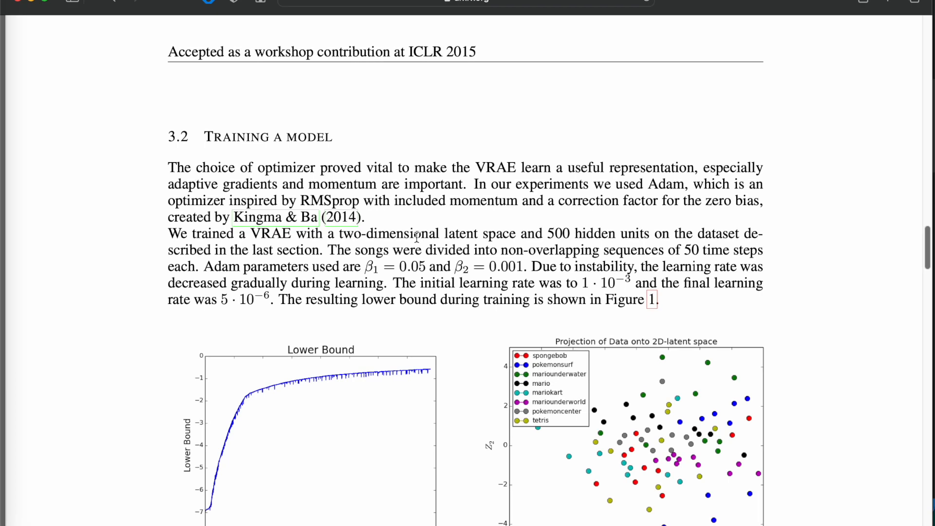
drag(510, 233, 662, 234)
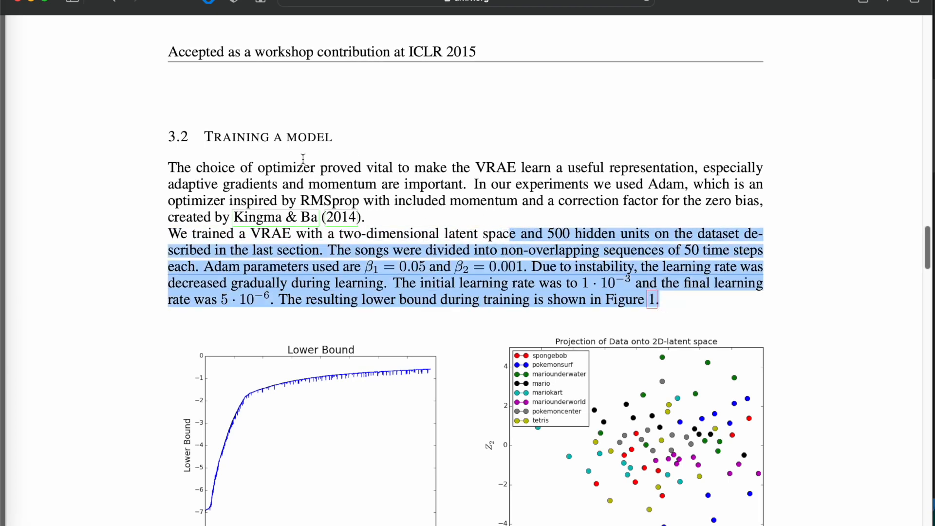
mouse_move(436, 245)
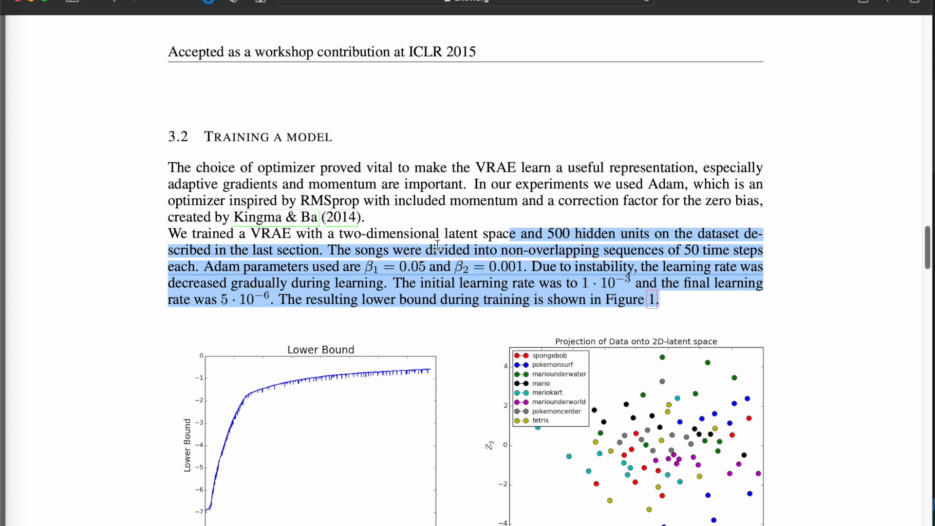
scroll(down, 3)
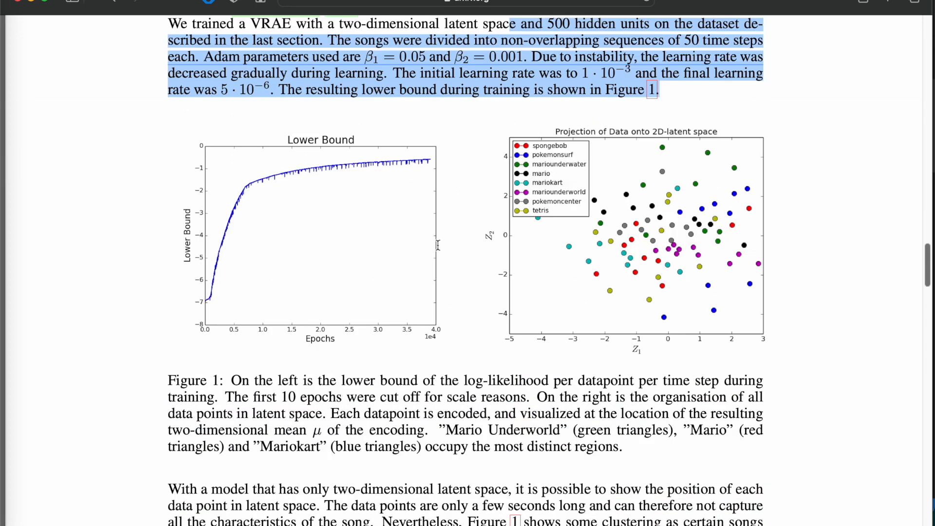
scroll(down, 3)
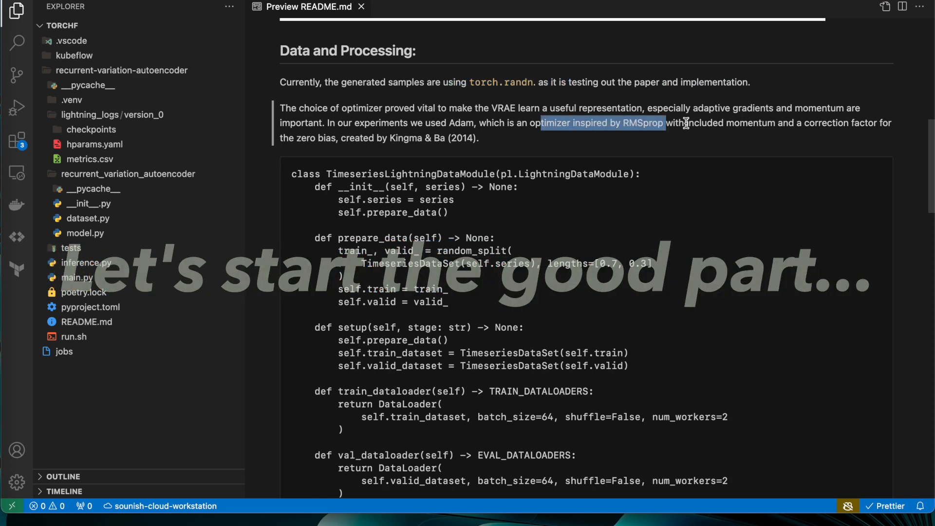
Scroll the README preview to Configuration Taken and PyTorch Model Architecture
scroll(down, 3)
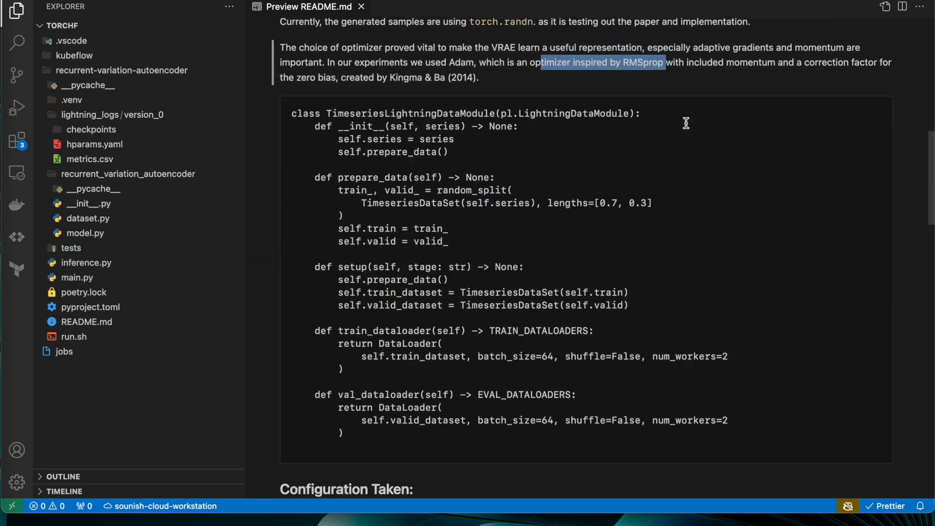
scroll(down, 3)
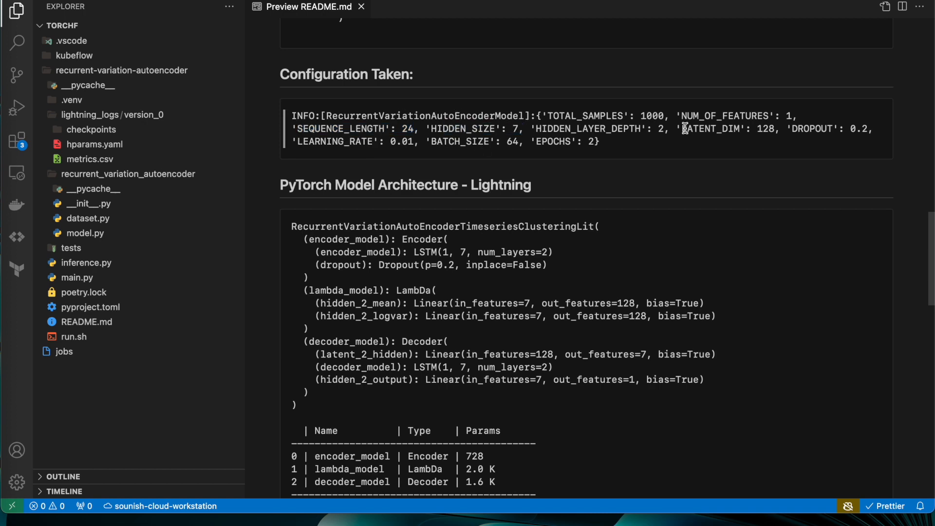
double_click(765, 129)
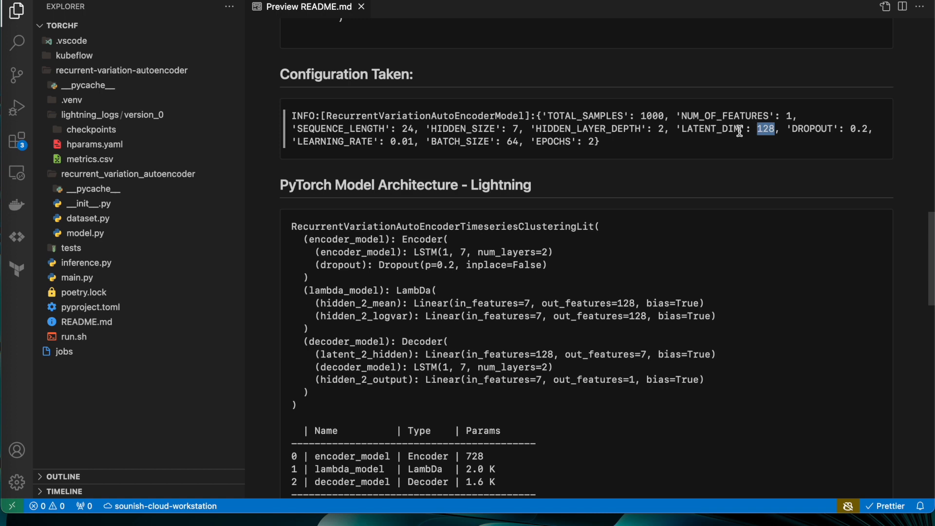
scroll(down, 3)
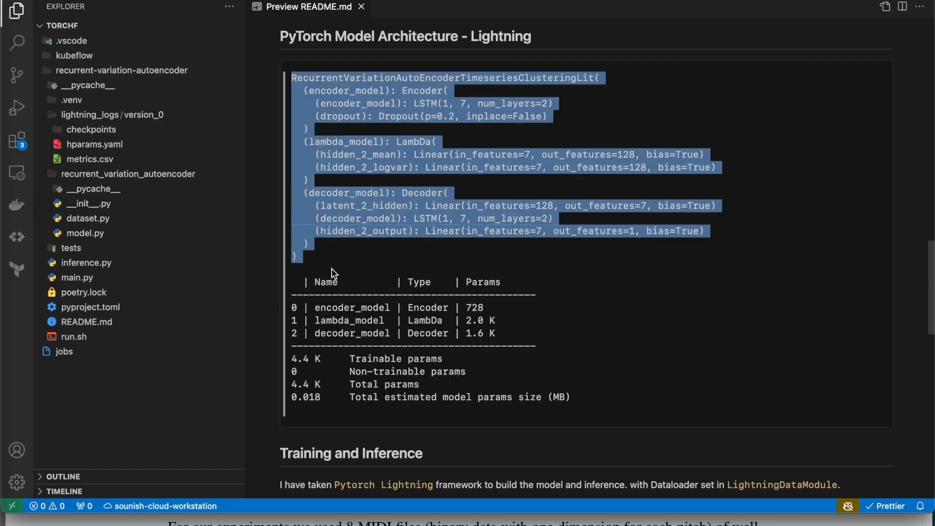
click(584, 78)
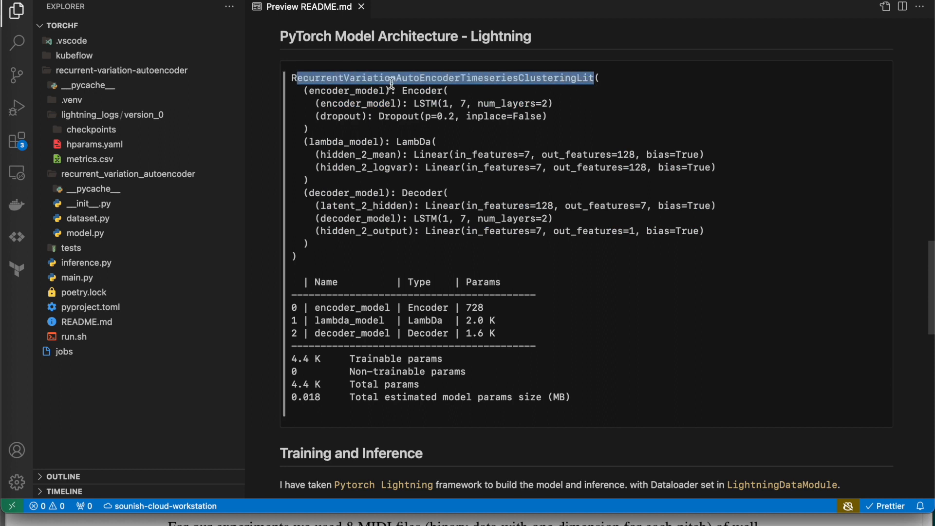
mouse_move(586, 73)
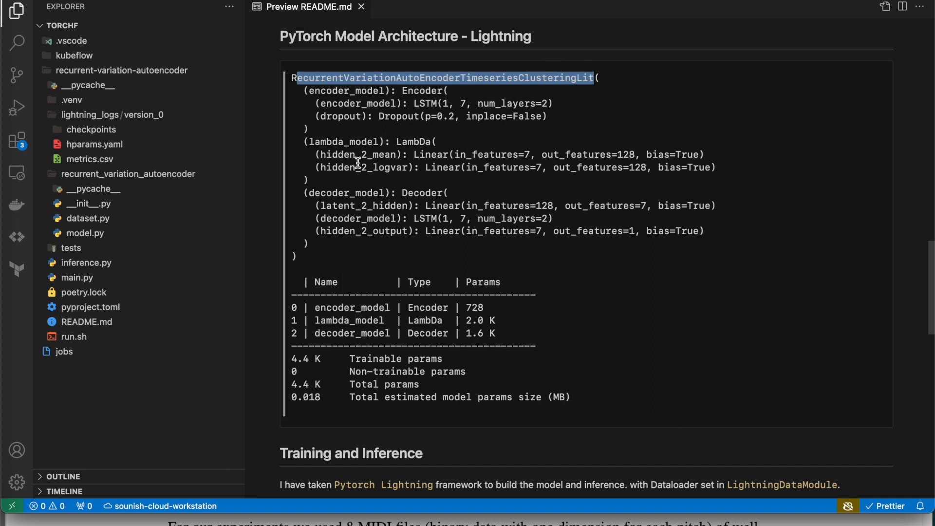
mouse_move(343, 194)
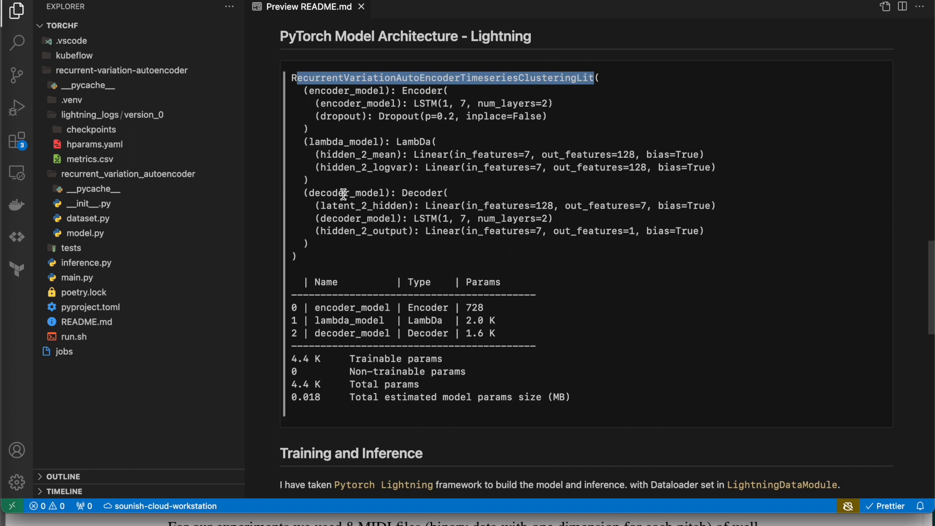
drag(418, 104, 552, 103)
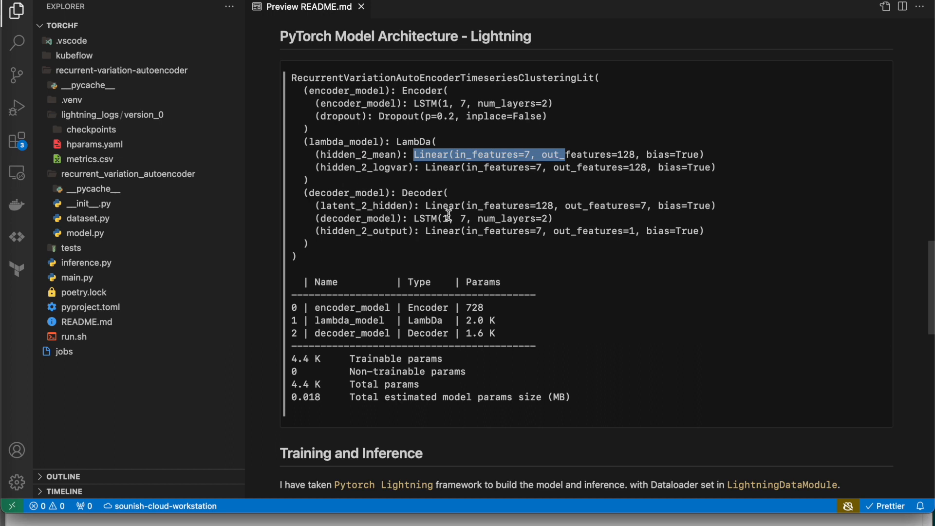
scroll(down, 3)
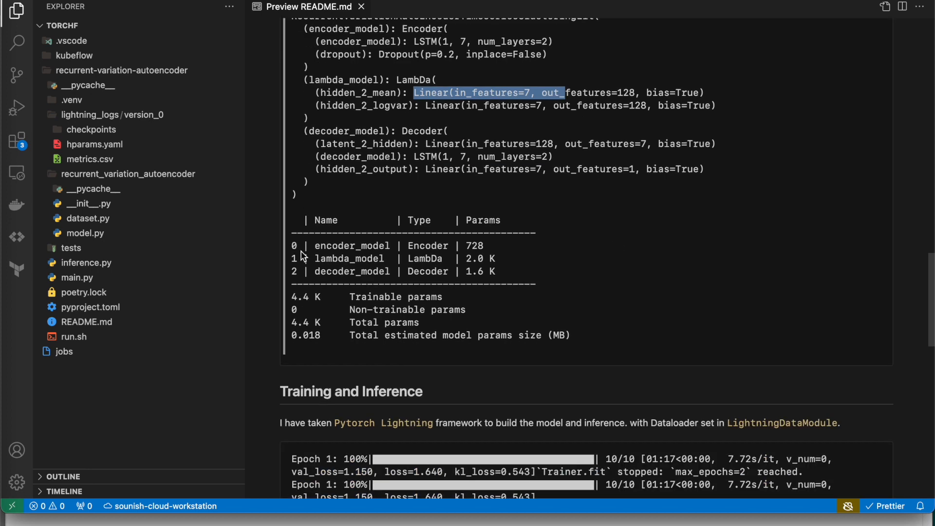
Read the README's training output, highlight Generative Audio Example, then open main.py
scroll(down, 3)
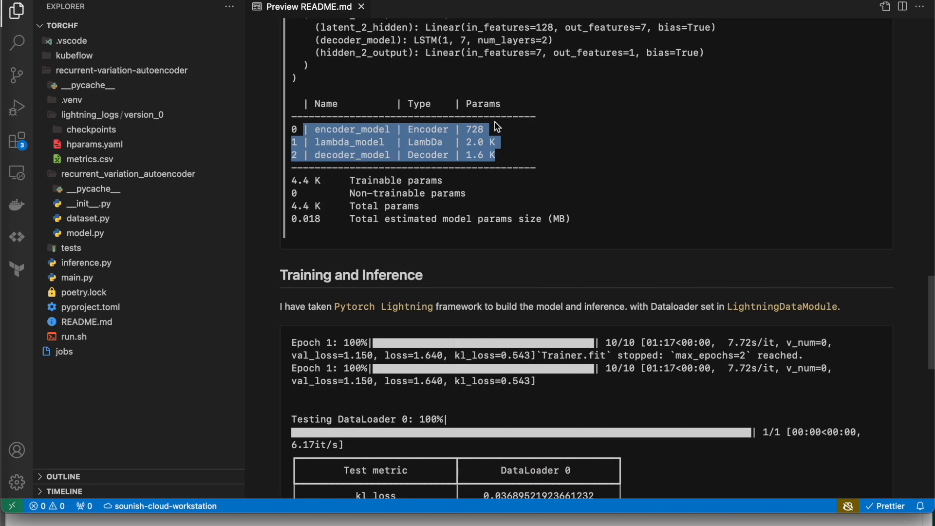
mouse_move(630, 245)
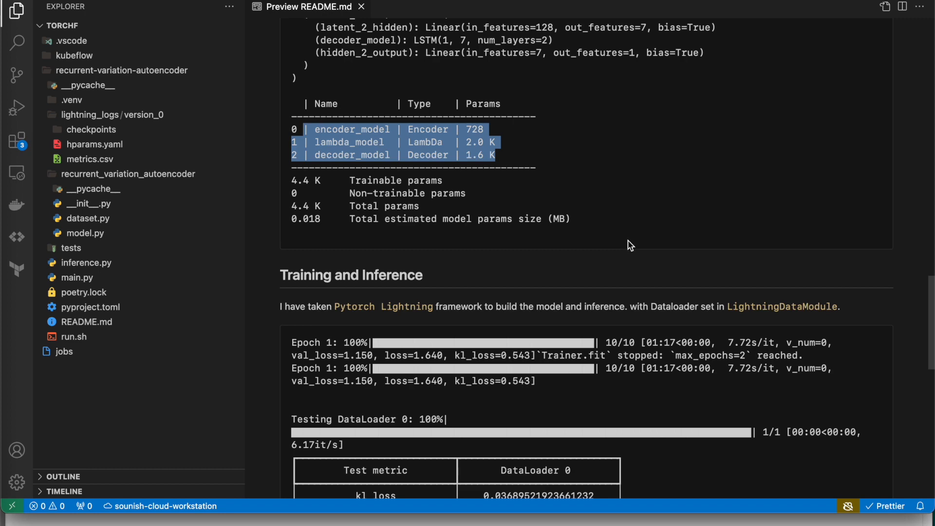
scroll(down, 3)
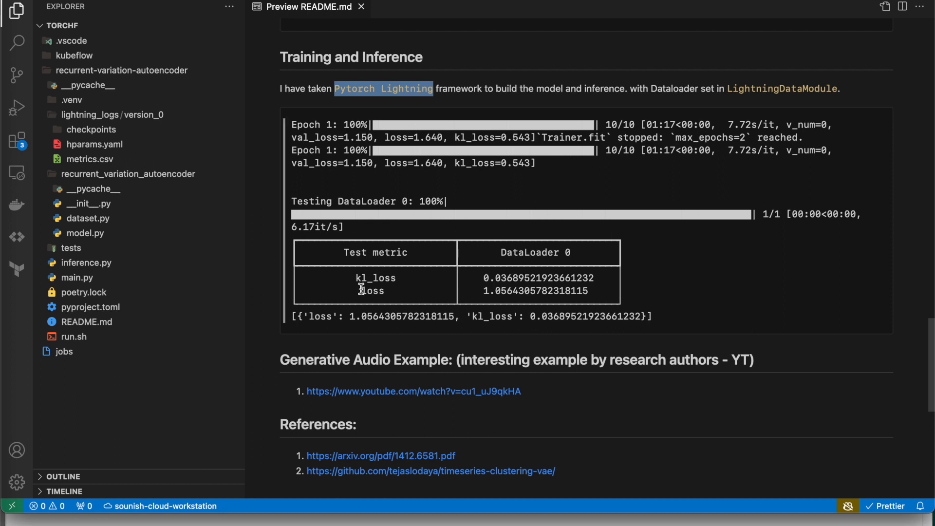
drag(358, 277, 596, 290)
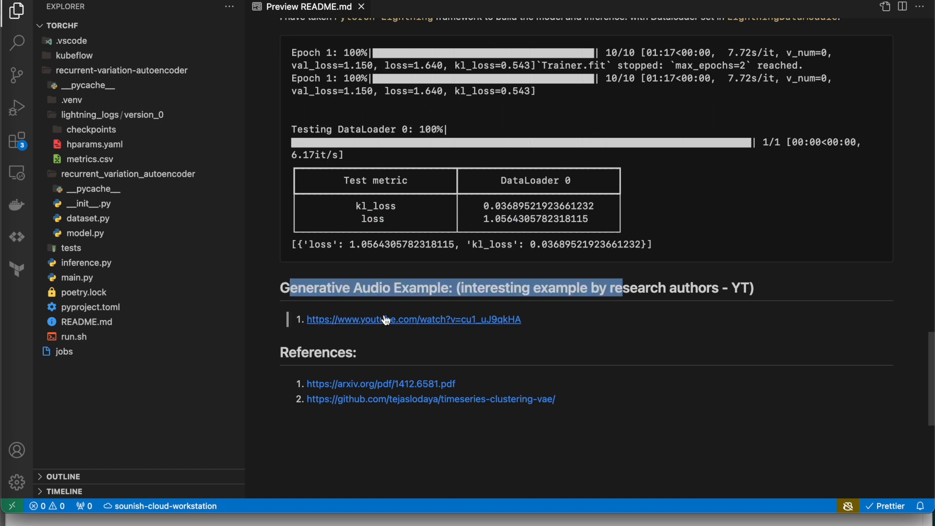
mouse_move(408, 330)
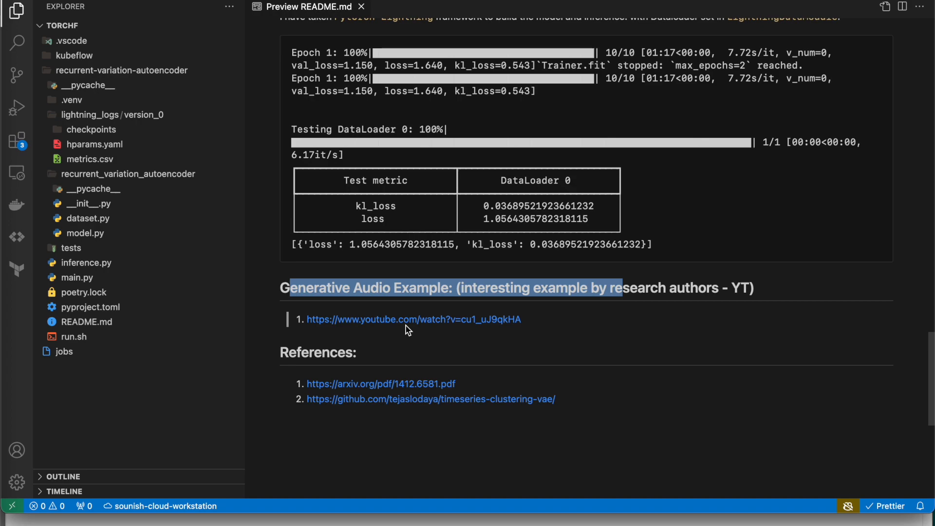
mouse_move(278, 335)
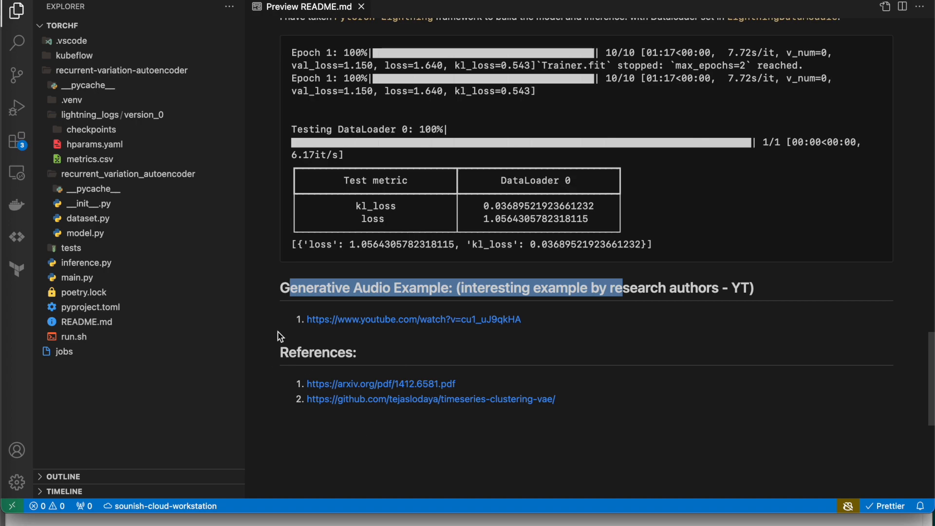
click(76, 263)
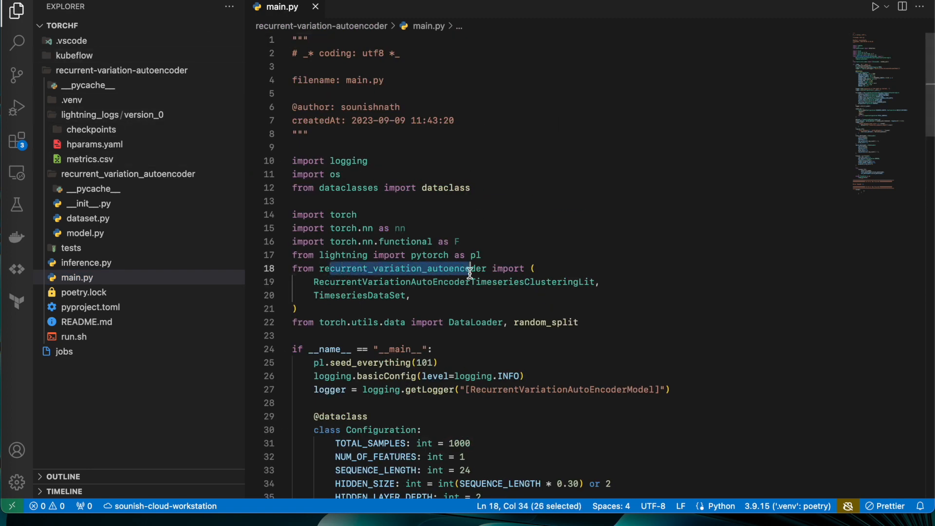
Review main.py's training pipeline, then open dataset.py and close it again
scroll(down, 3)
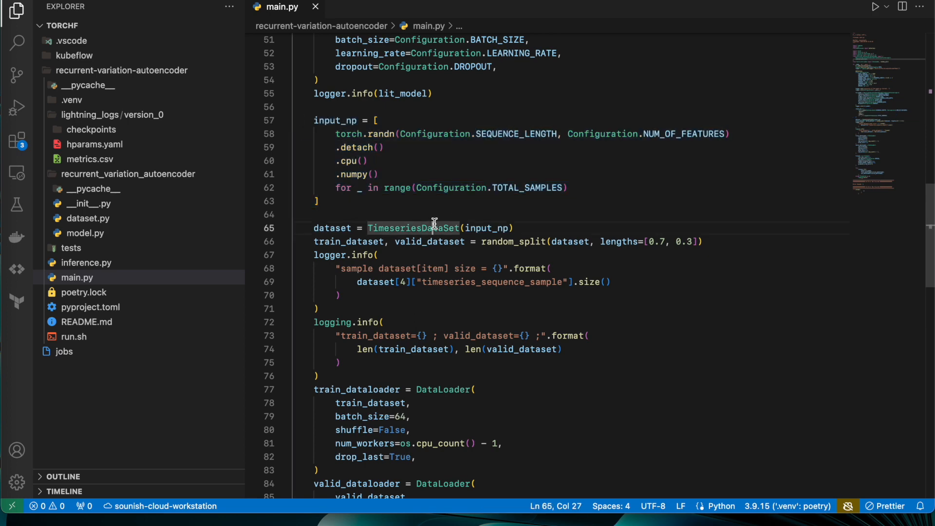
scroll(down, 3)
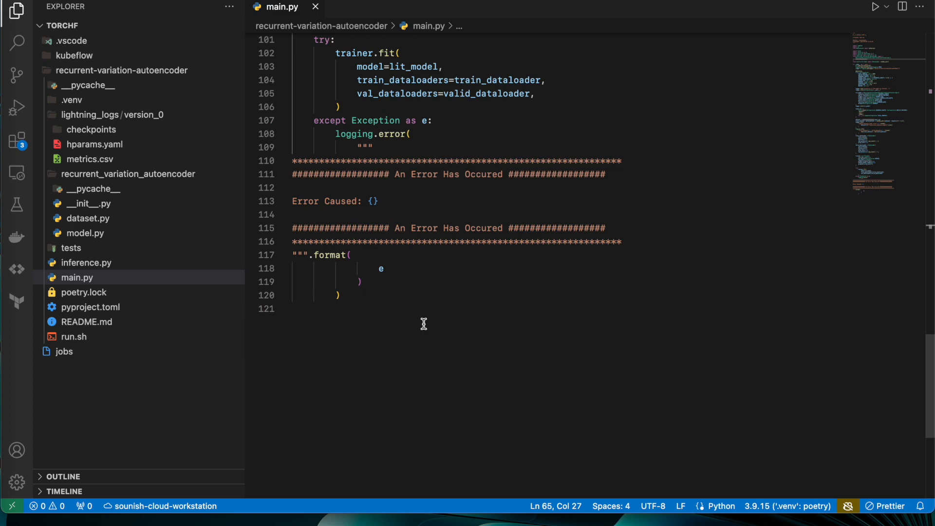
scroll(up, 3)
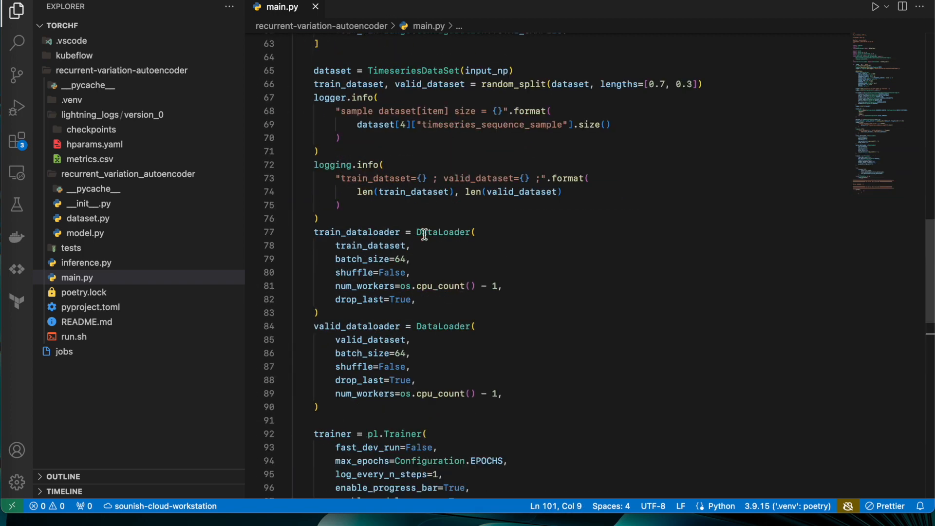
click(87, 218)
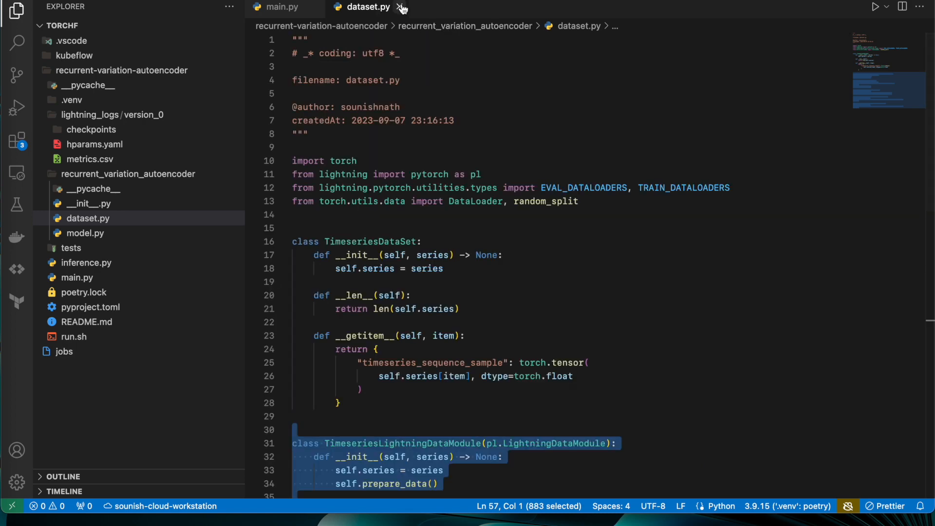
click(85, 233)
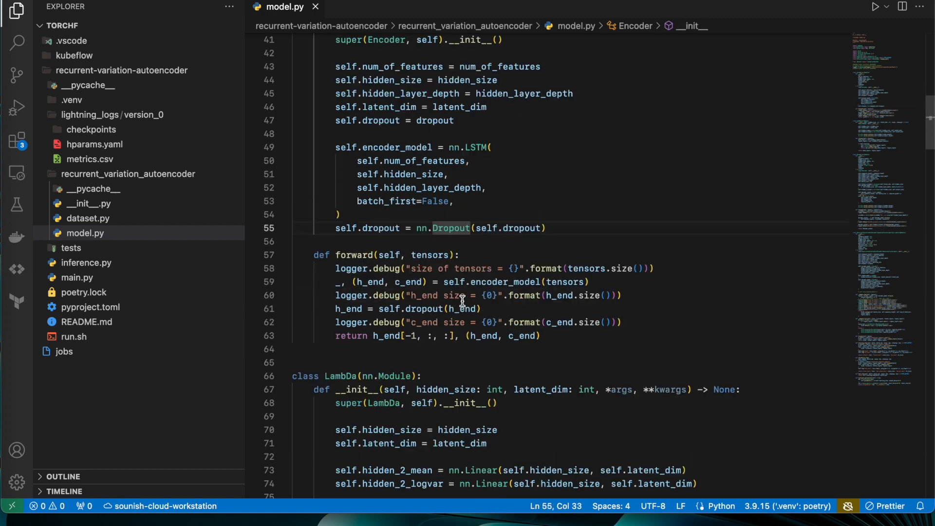
Highlight the Decoder class in model.py and read on through the LightningModule code
drag(335, 188, 541, 268)
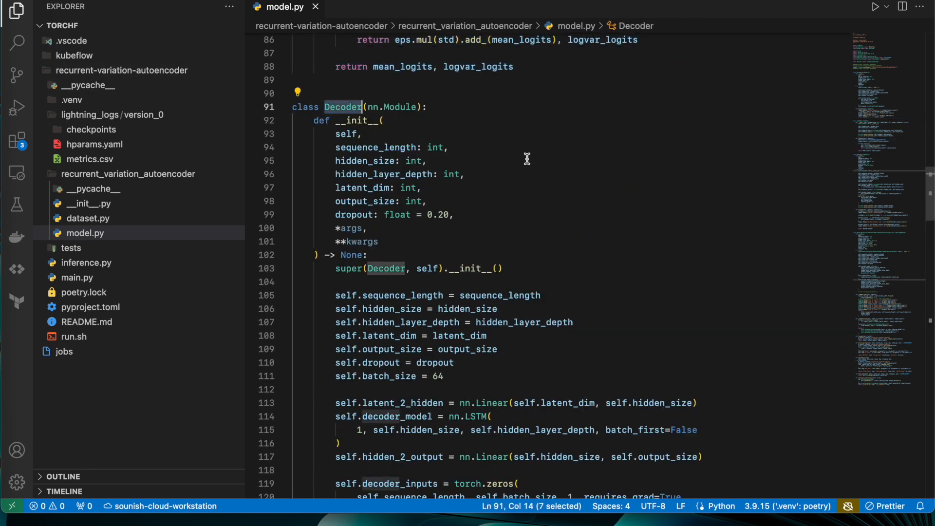
scroll(down, 3)
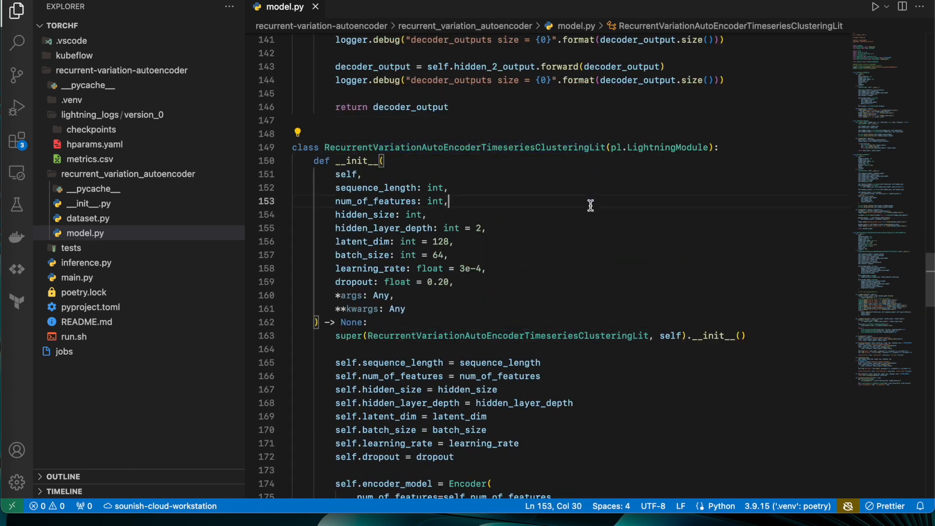
scroll(down, 3)
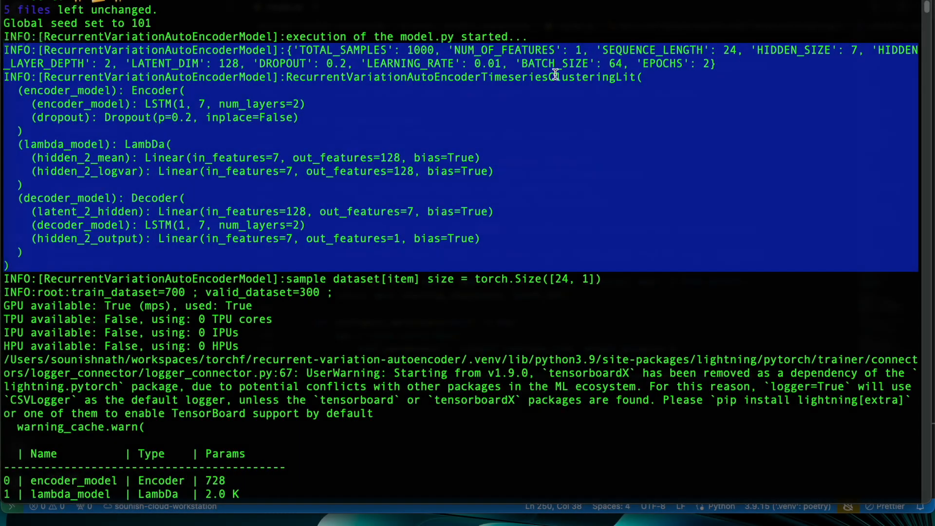
scroll(down, 3)
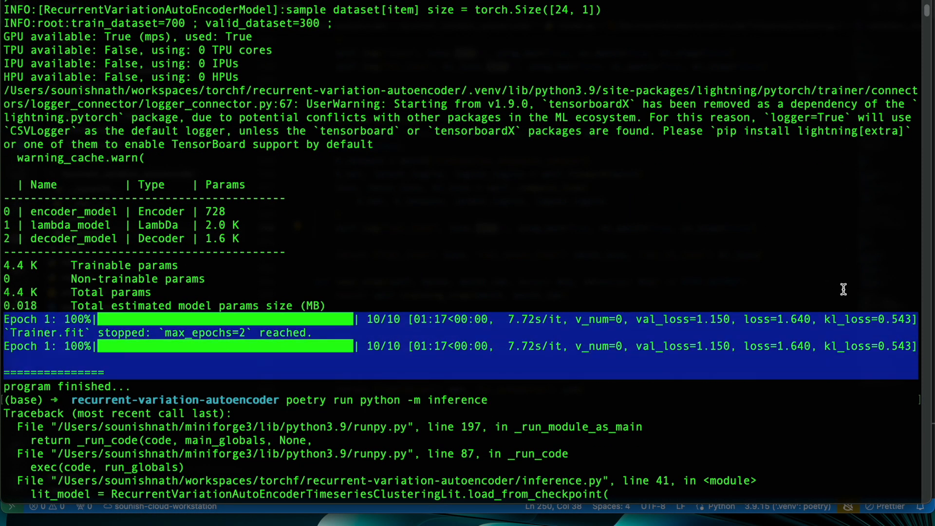
mouse_move(837, 326)
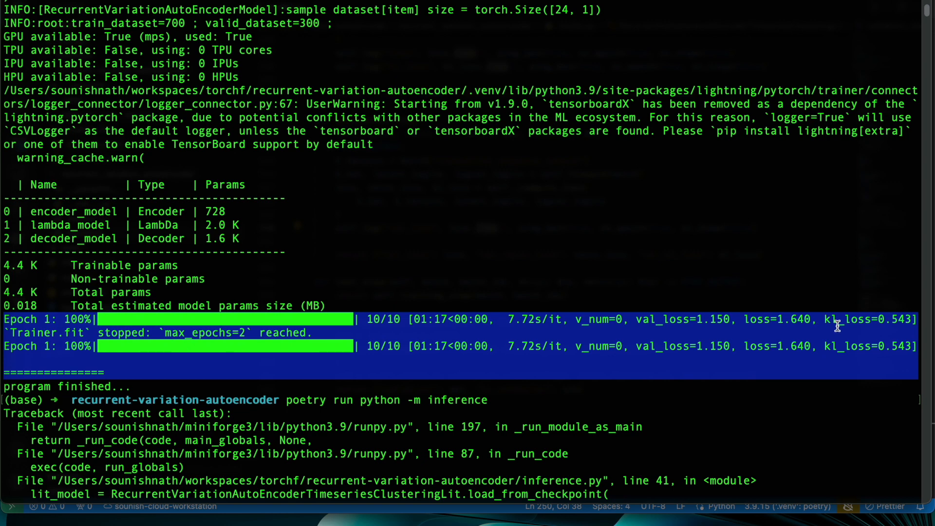
mouse_move(677, 319)
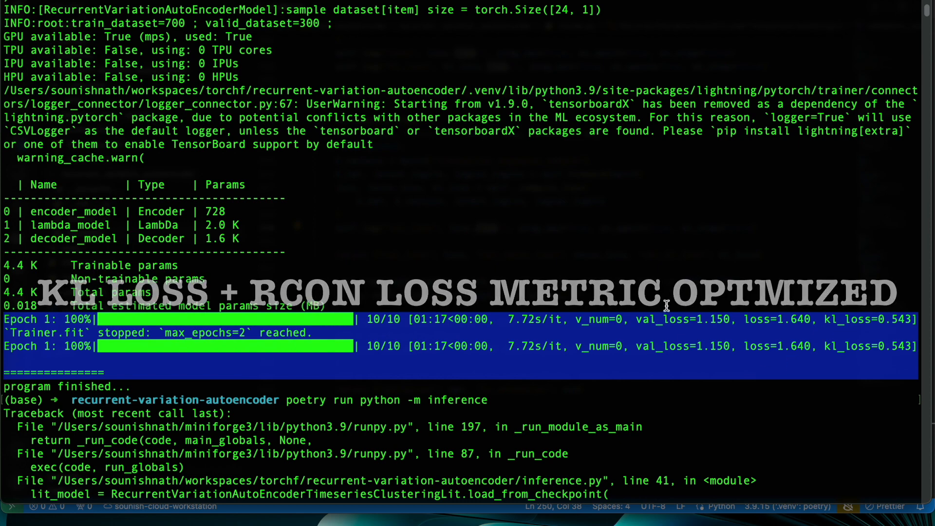
scroll(down, 3)
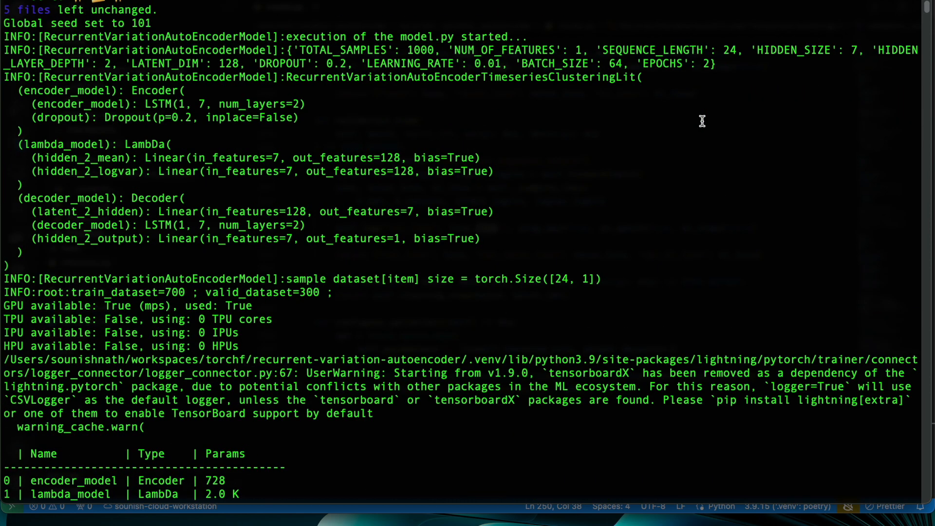
scroll(down, 3)
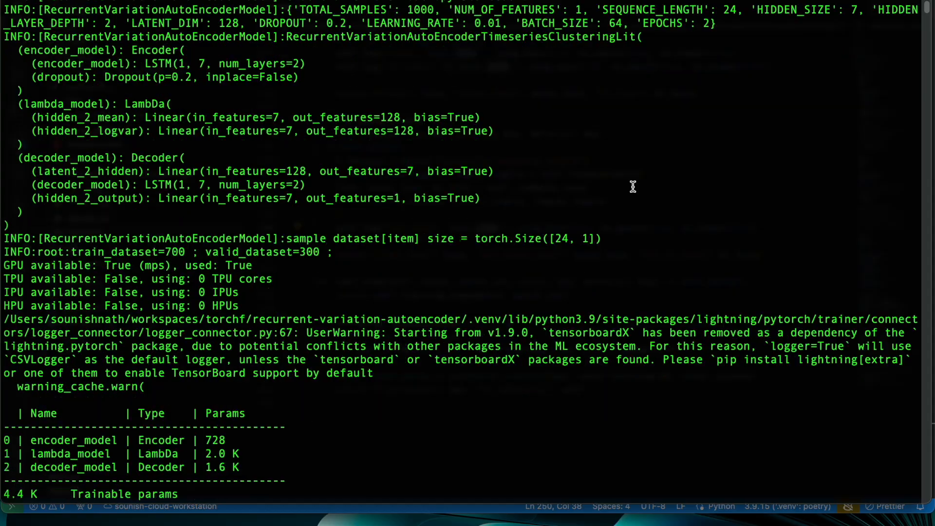